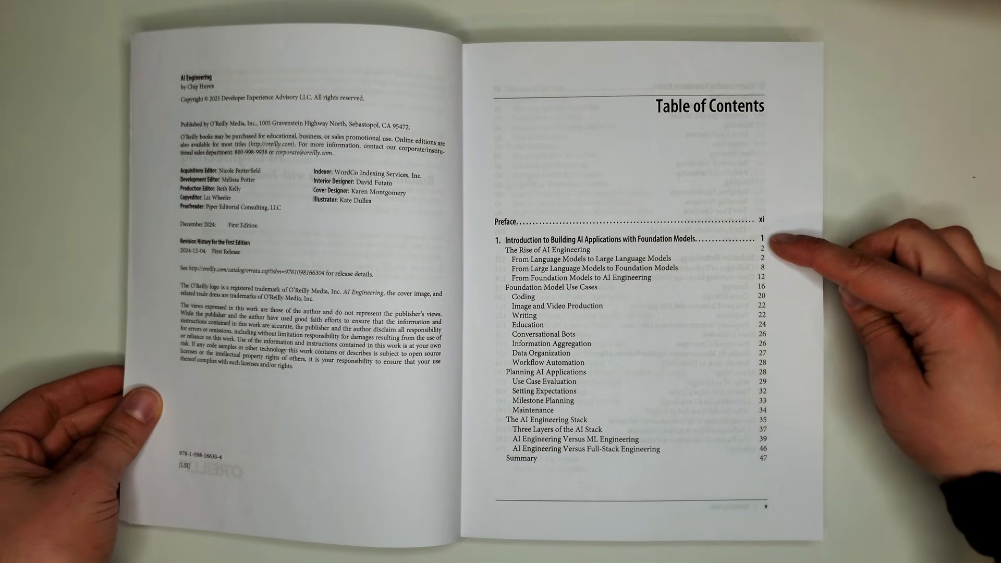
pyautogui.moveTo(773, 268)
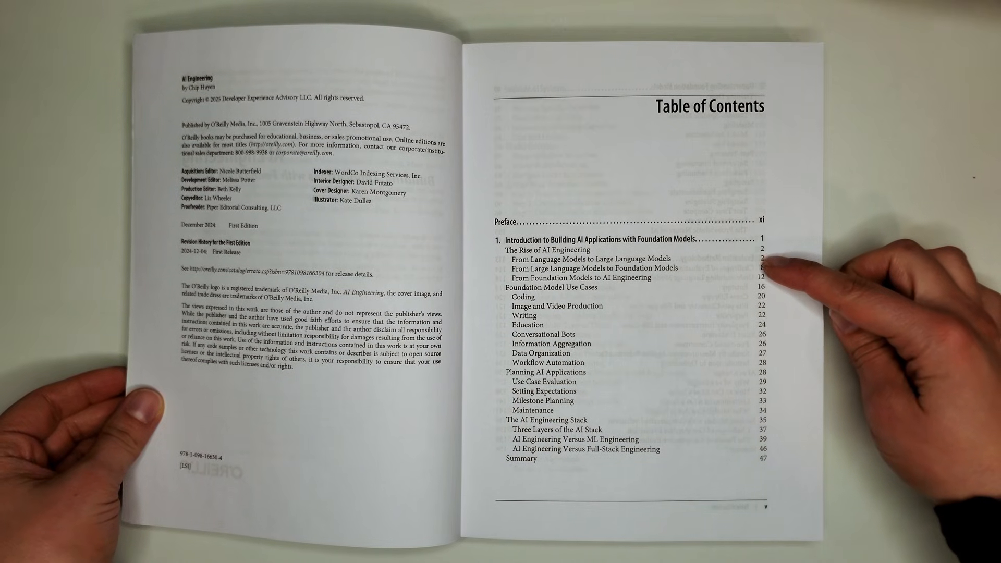